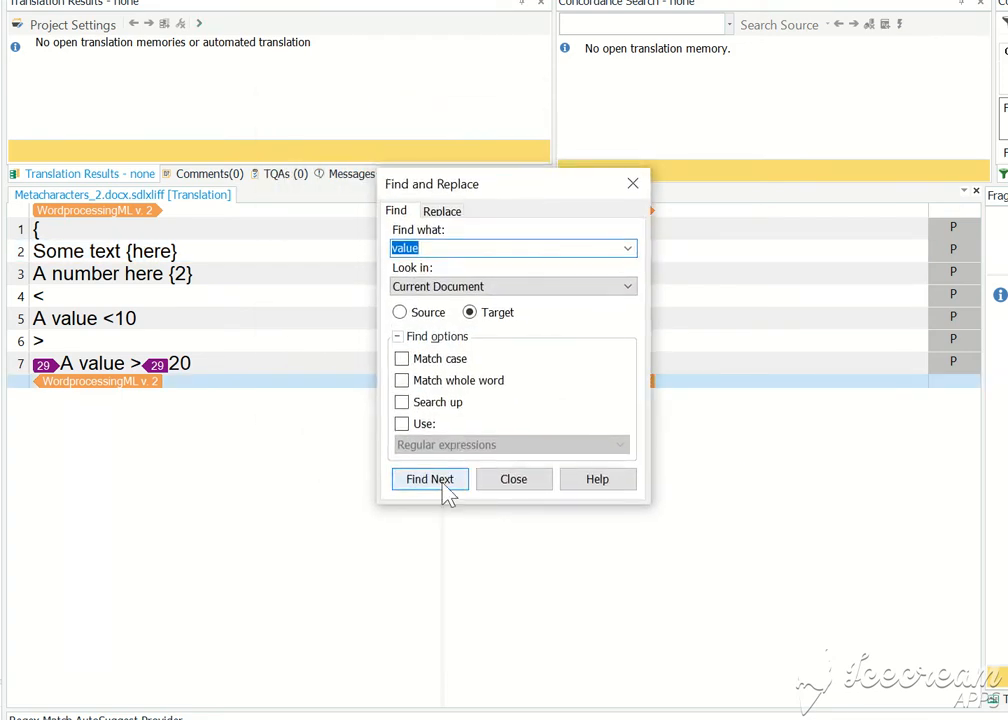
# Step: Search 'value' in target, then source to reach segment 7; move dialog aside and return to editor
pyautogui.click(429, 478)
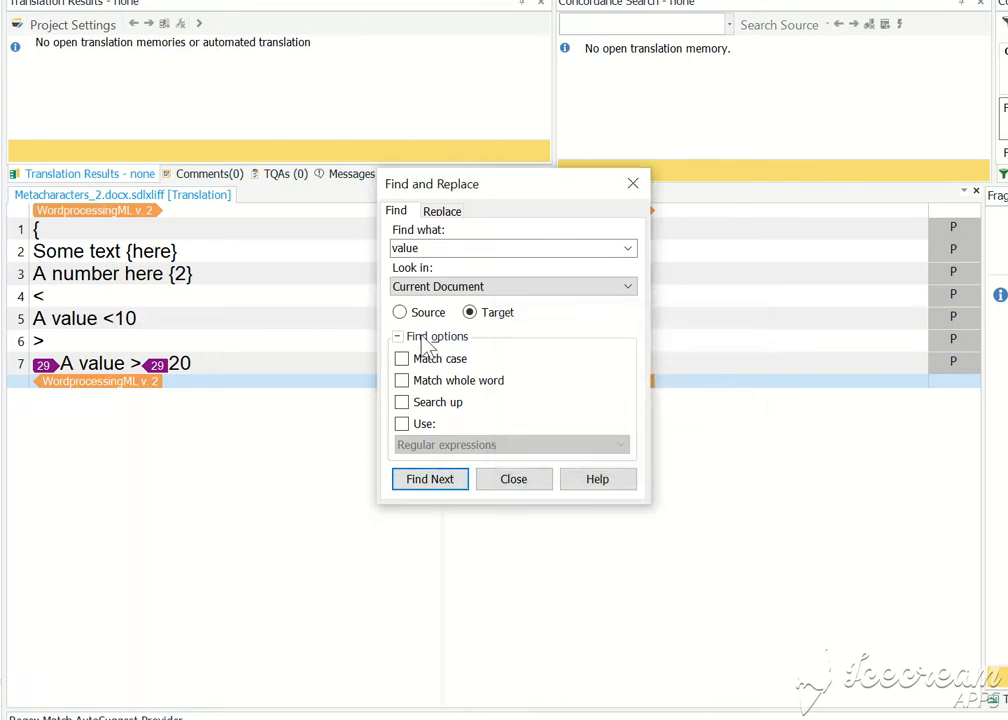
pyautogui.click(429, 479)
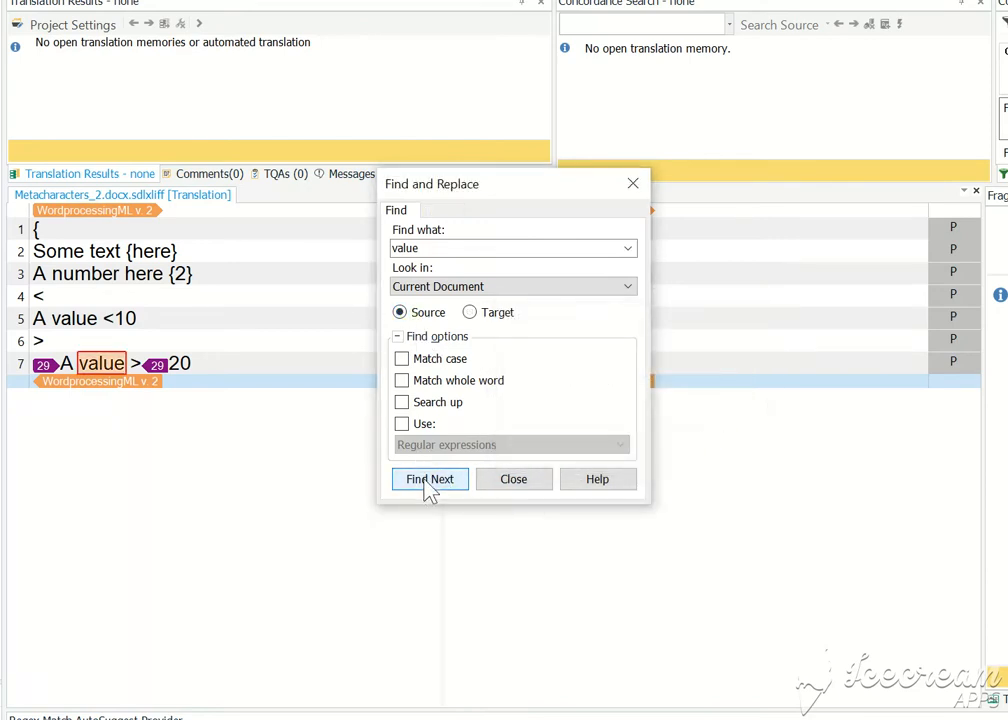
pyautogui.moveTo(432, 184); pyautogui.dragTo(322, 241)
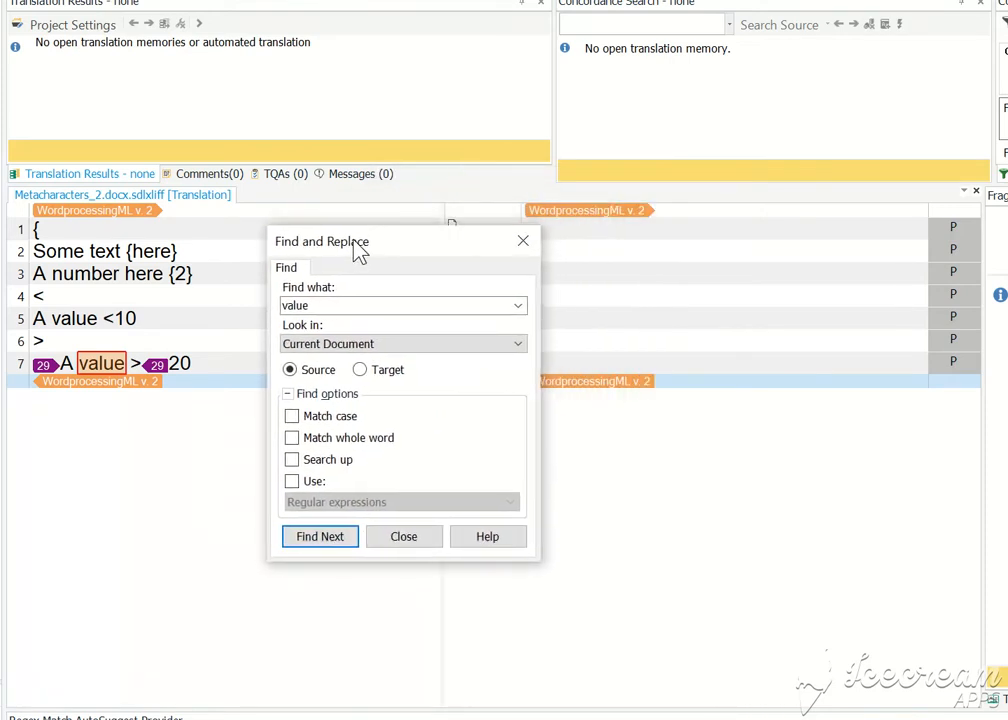
pyautogui.click(403, 536)
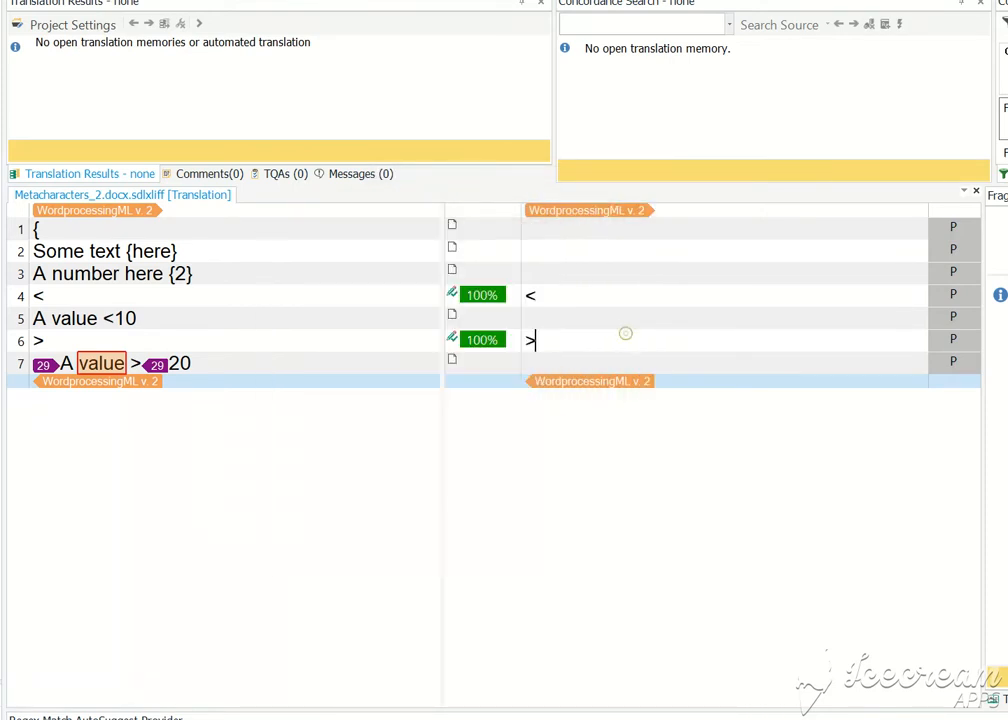
# Step: Select segment 6's translation and reopen Find and Replace with Ctrl+F
pyautogui.click(635, 341)
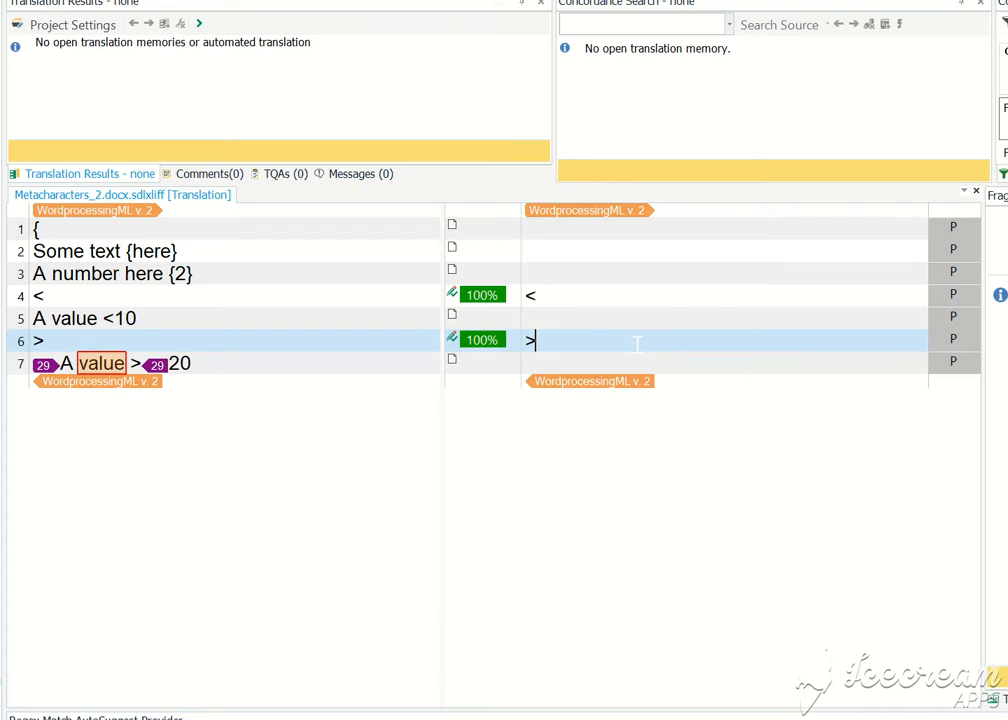
pyautogui.press('ctrl+f')
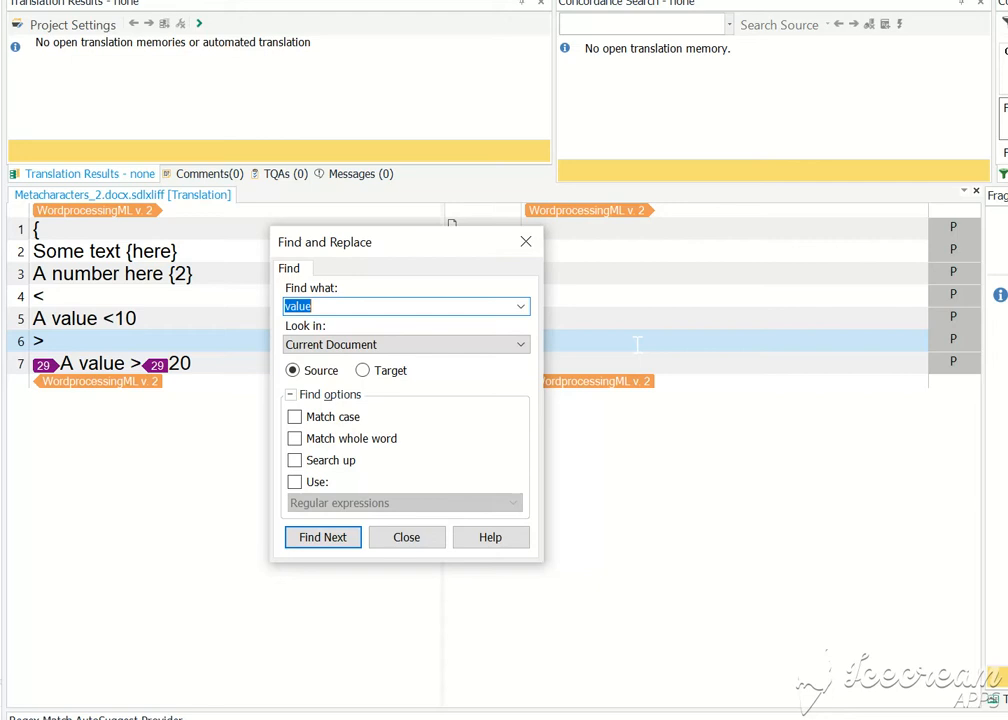
pyautogui.moveTo(375, 253)
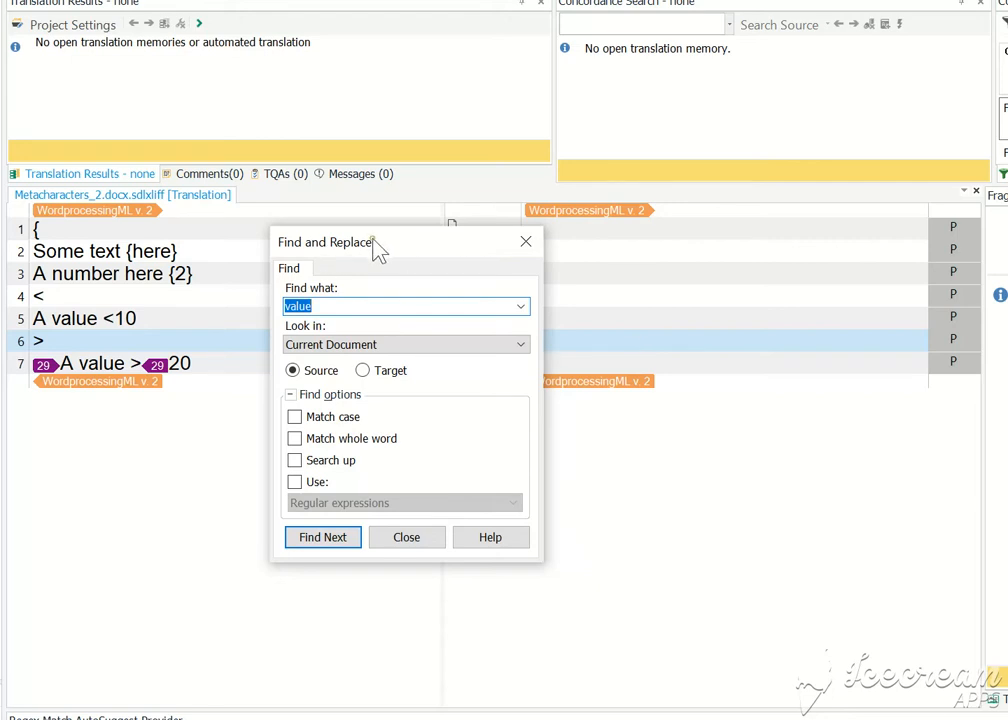
# Step: Move the find dialog higher and search for 'text', matching segment 2's source
pyautogui.moveTo(324, 242); pyautogui.dragTo(310, 158)
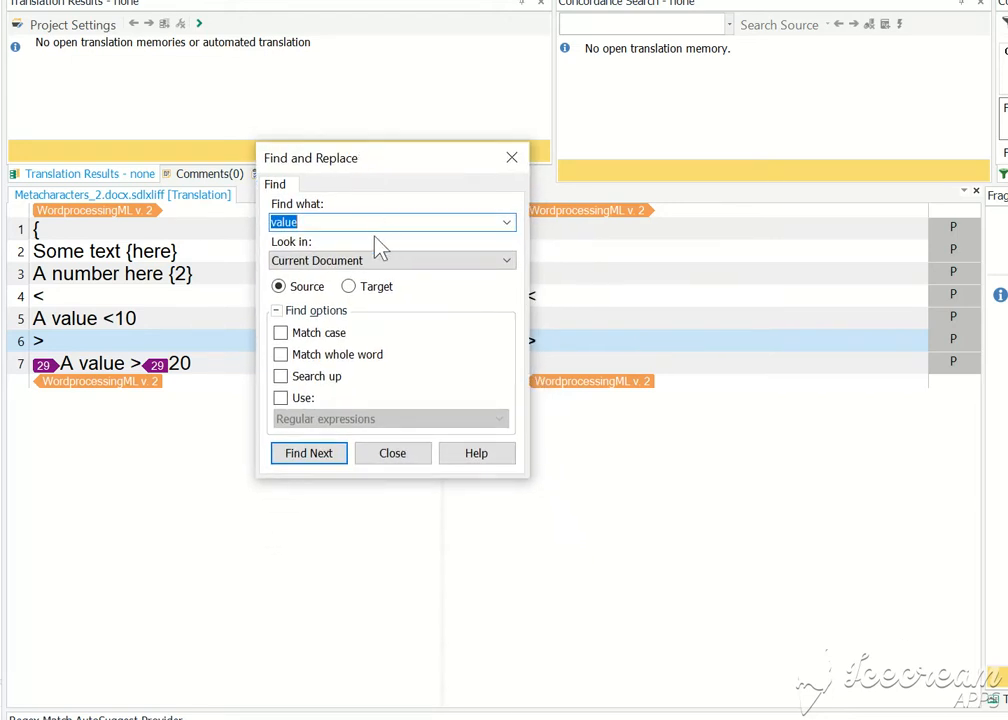
pyautogui.write('text')
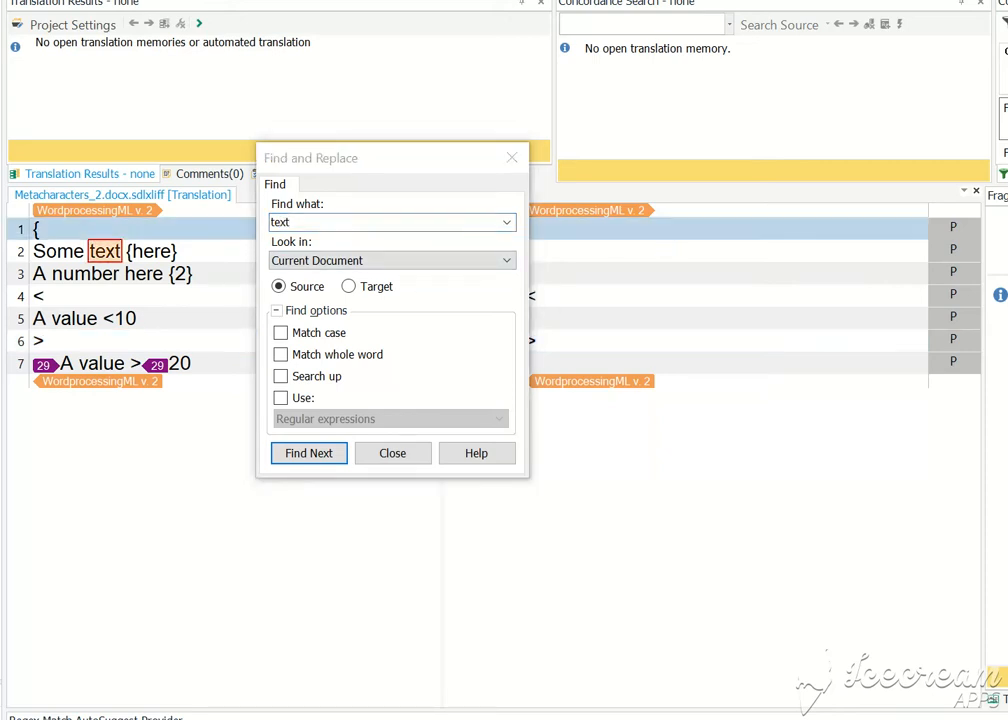
pyautogui.click(308, 453)
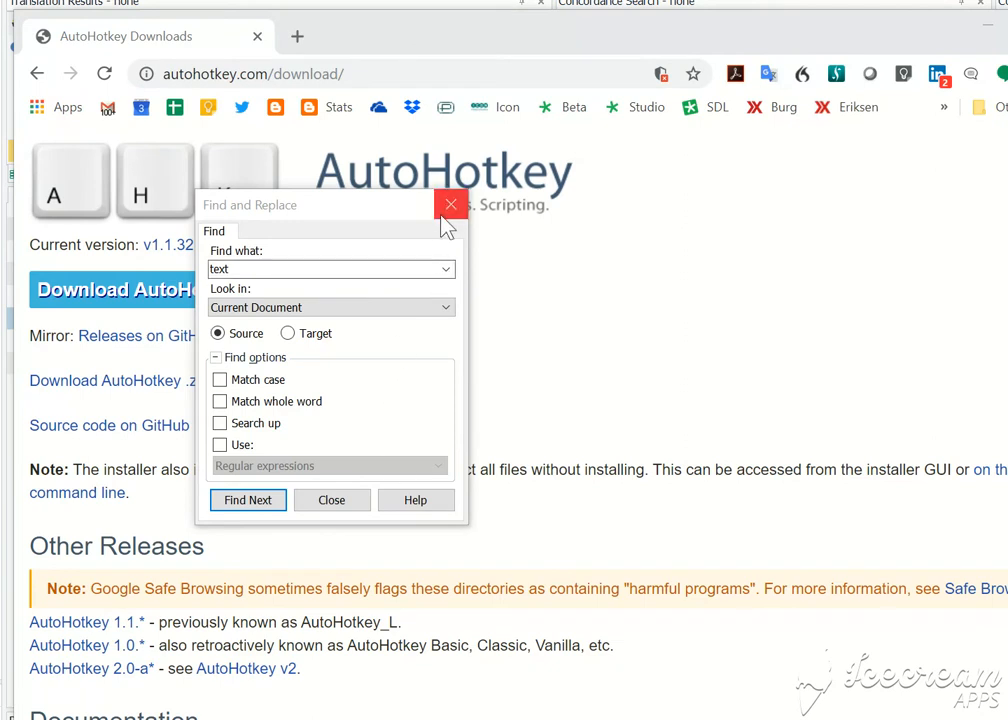
# Step: Close the Find and Replace dialog covering the AutoHotkey download page
pyautogui.click(450, 205)
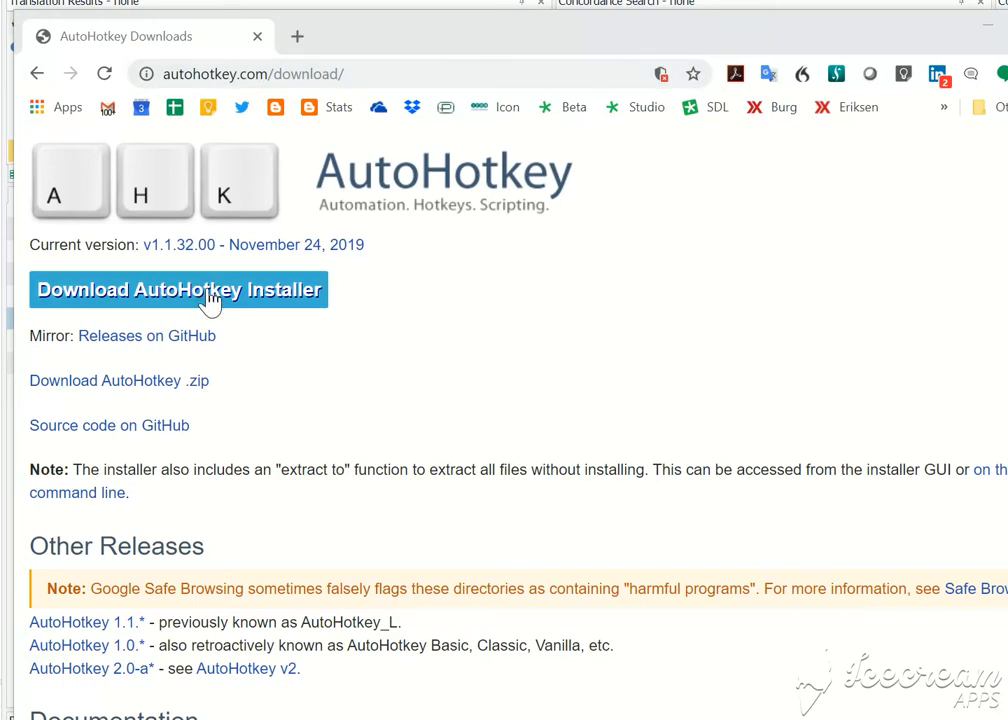
pyautogui.moveTo(163, 388)
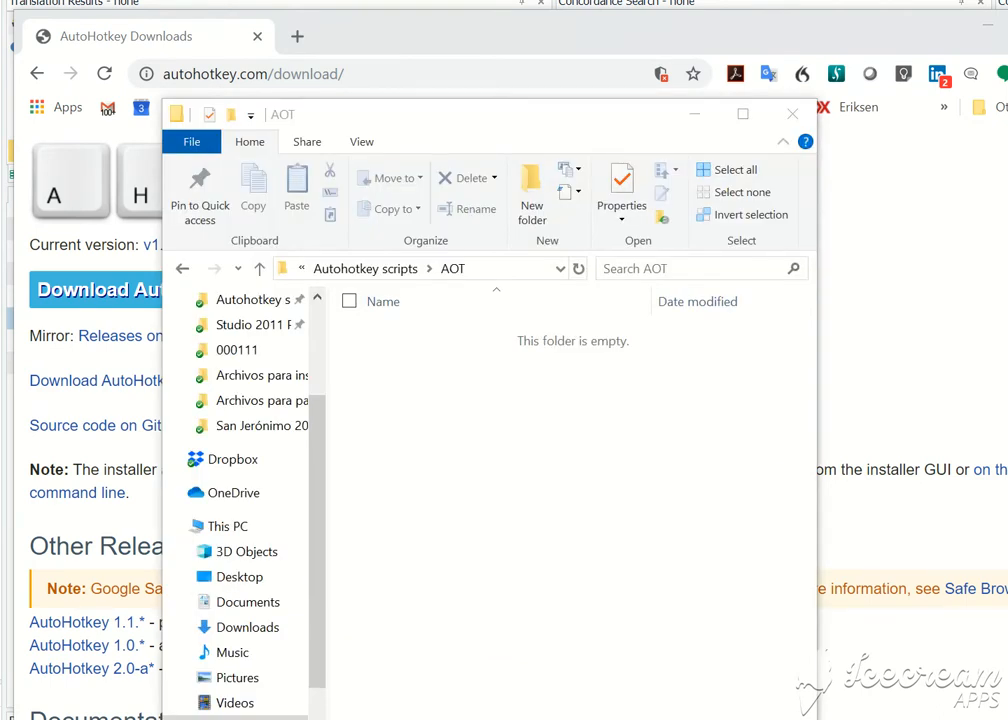
pyautogui.moveTo(502, 500)
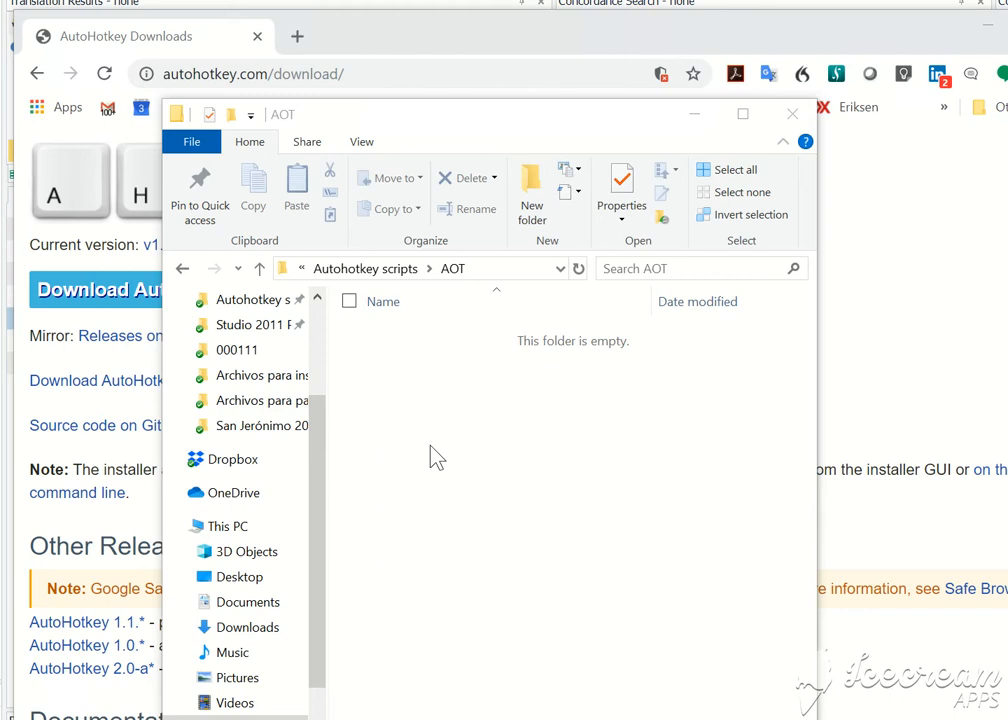
pyautogui.moveTo(400, 278)
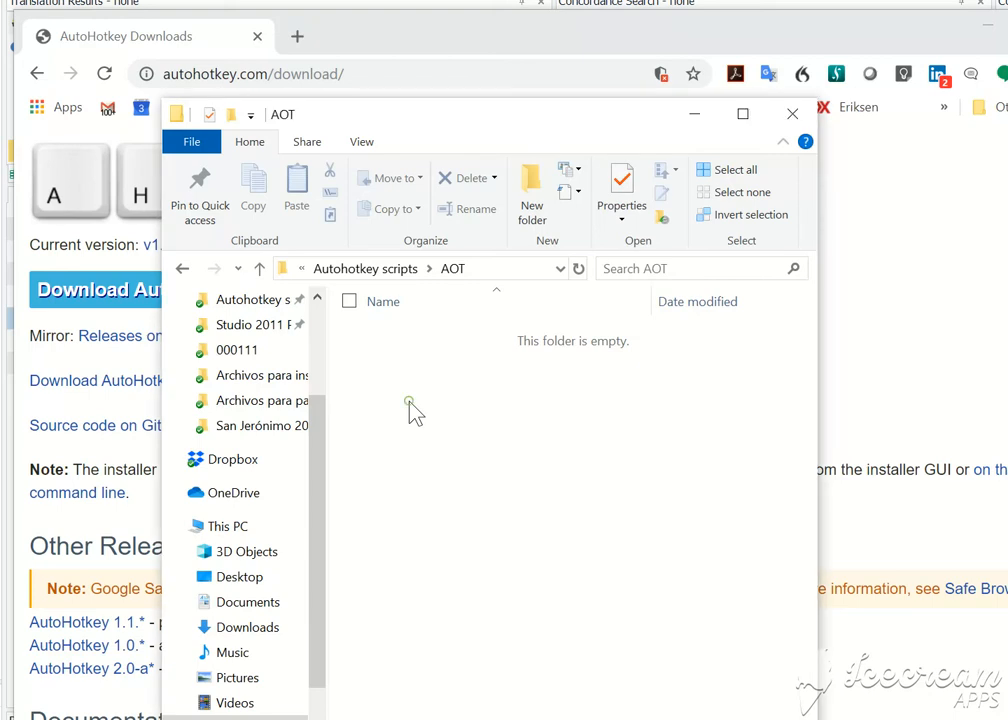
# Step: Add a new AutoHotkey Script file to the empty AOT folder
pyautogui.rightClick(408, 408)
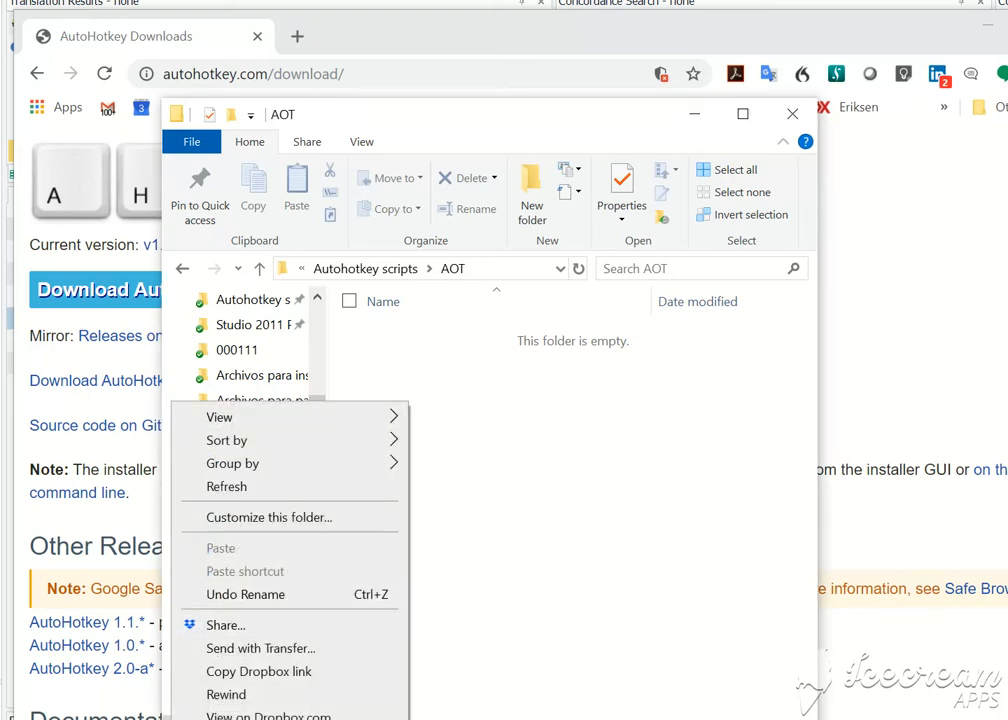
pyautogui.click(219, 417)
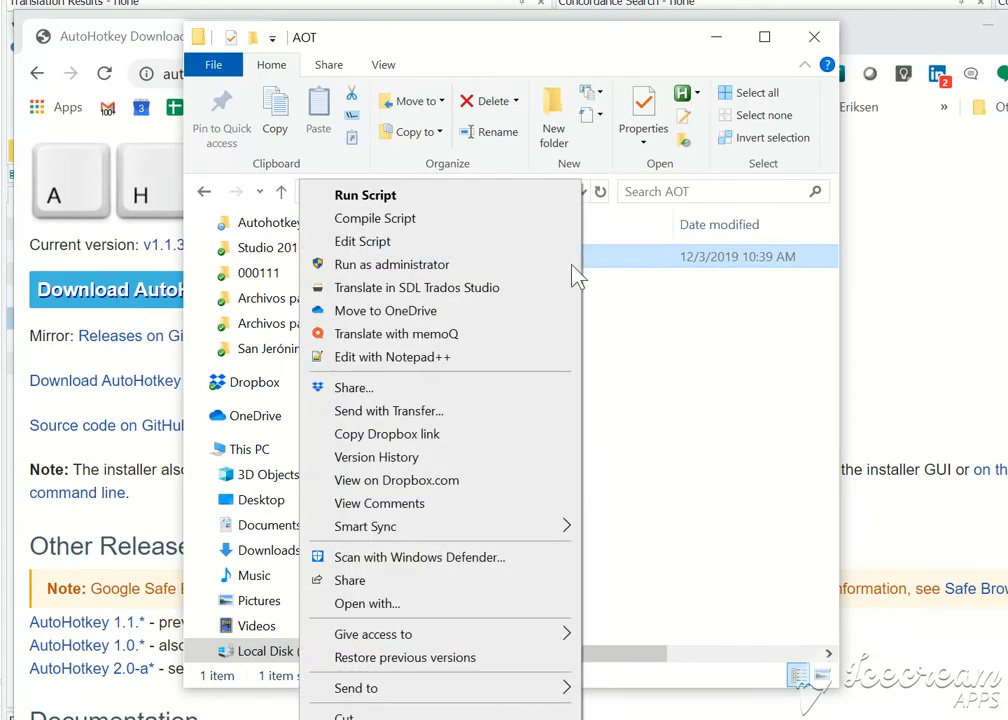
pyautogui.moveTo(443, 370)
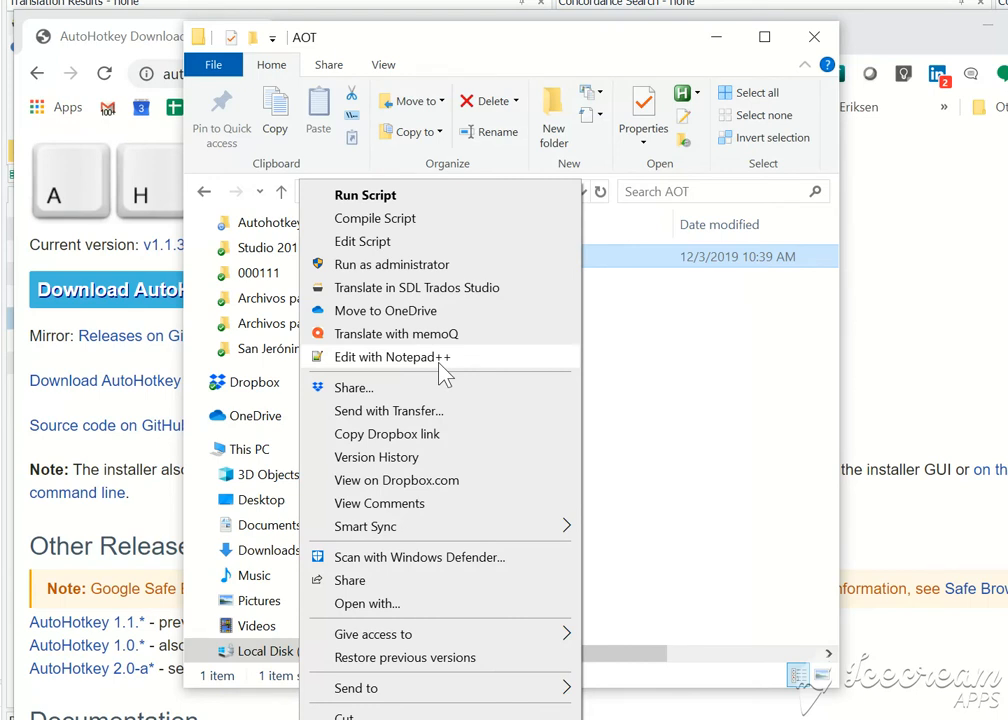
# Step: Write the ^SPACE:: Winset, Alwaysontop hotkey in Notepad++, save, and close it
pyautogui.click(392, 357)
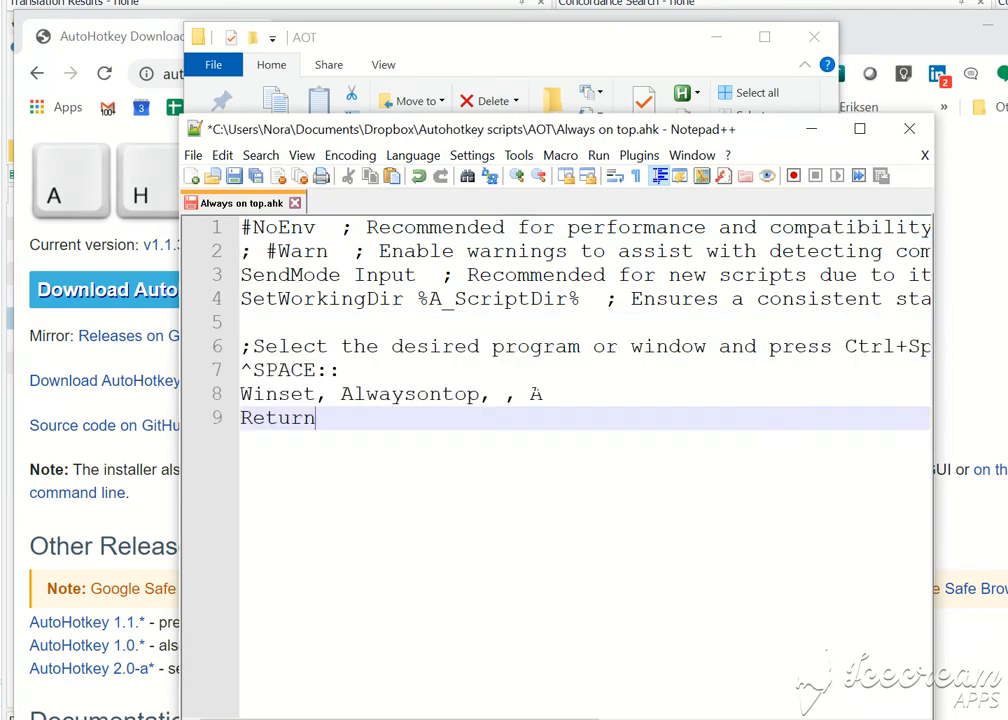
pyautogui.moveTo(978, 654)
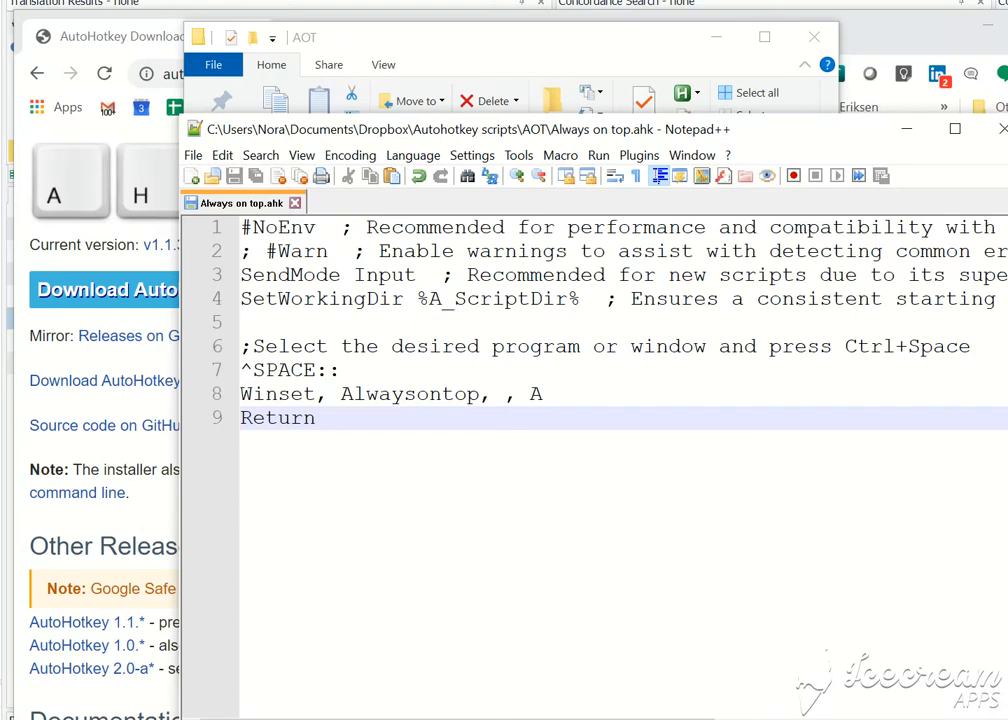
pyautogui.click(315, 418)
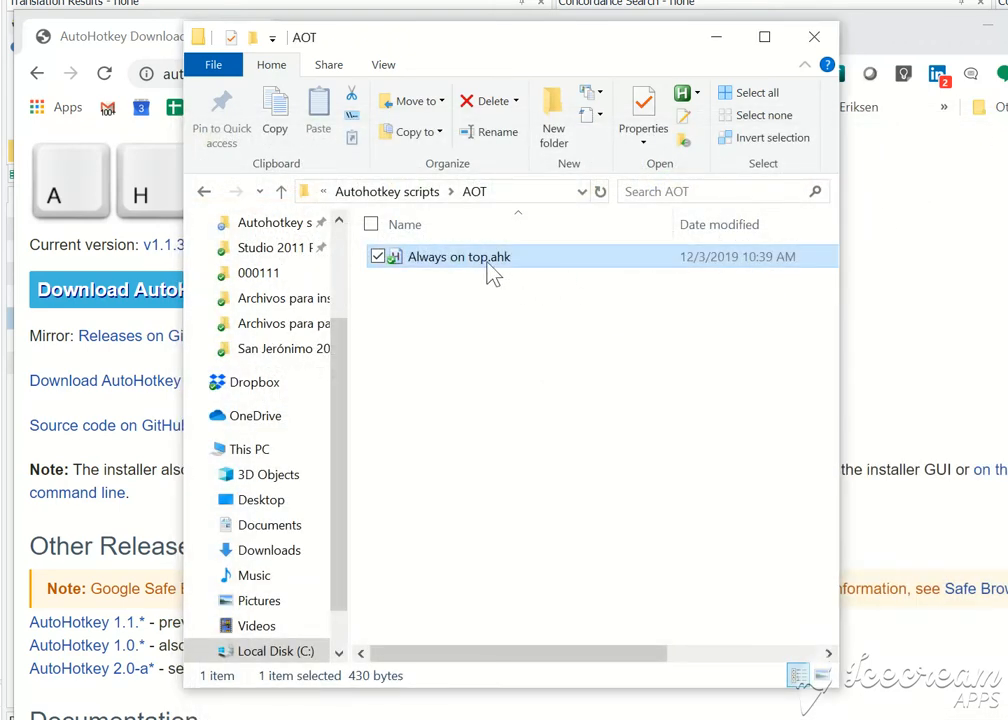
pyautogui.moveTo(493, 267)
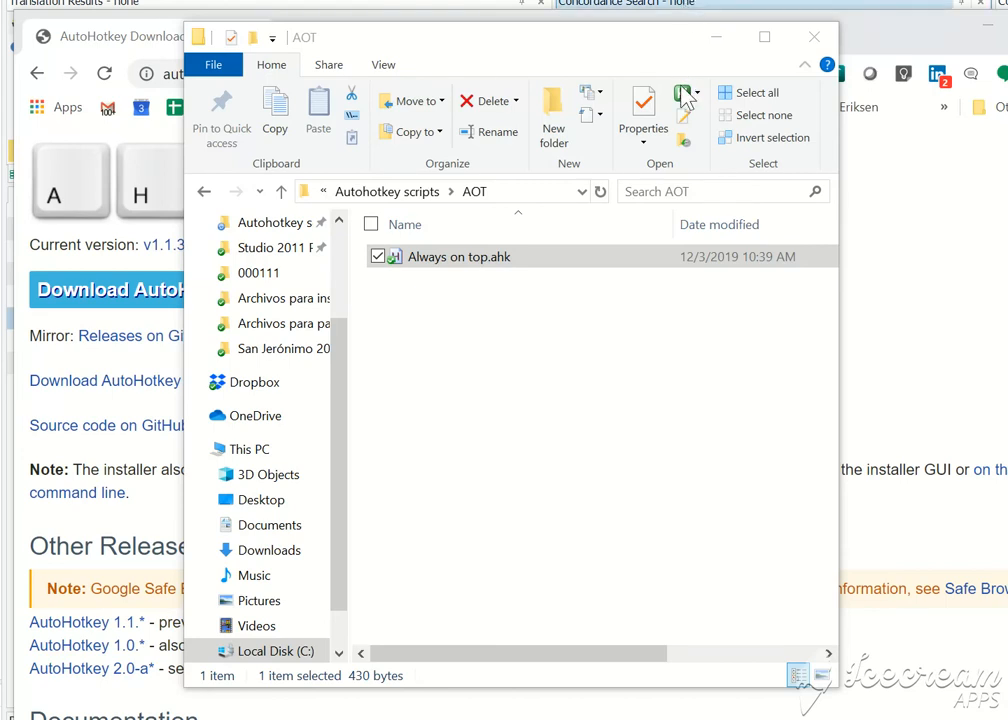
pyautogui.moveTo(599, 434)
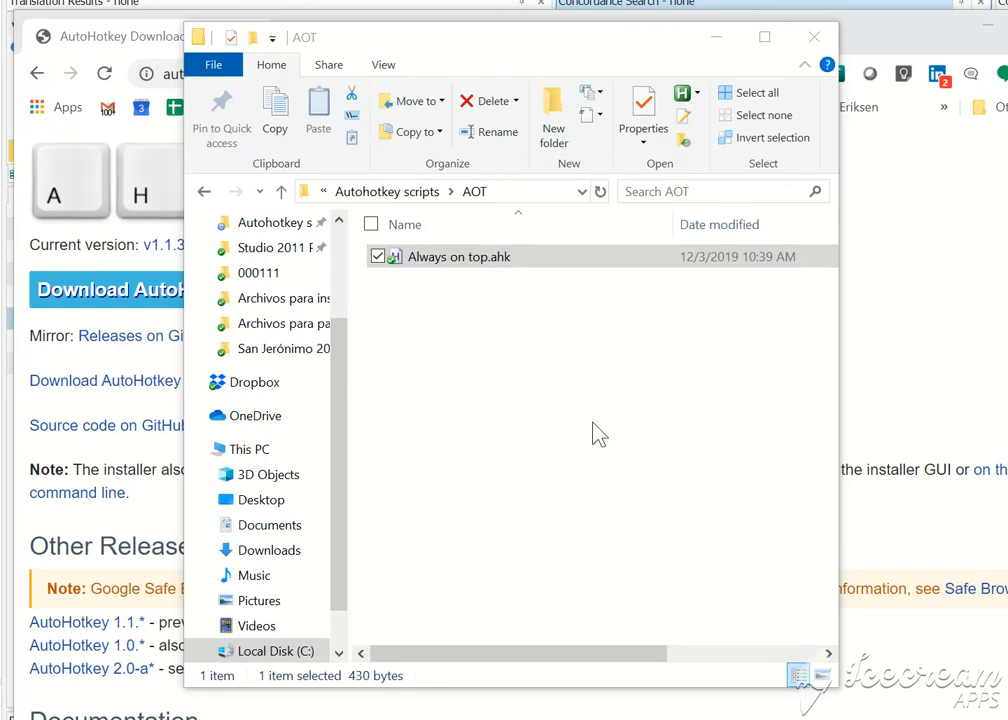
pyautogui.moveTo(632, 185)
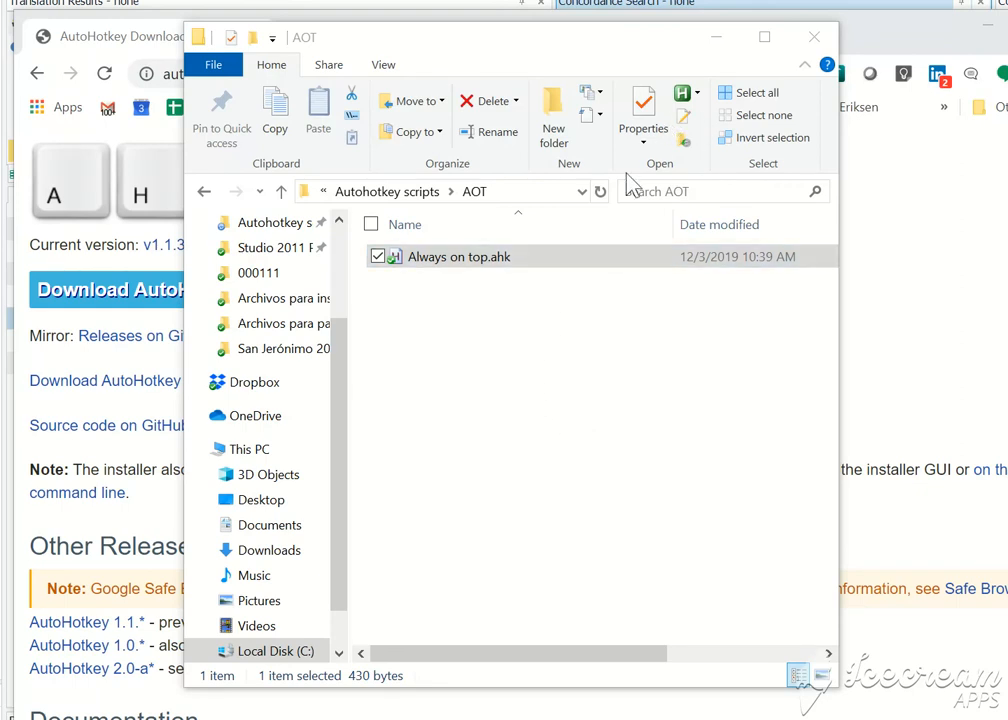
pyautogui.moveTo(557, 390)
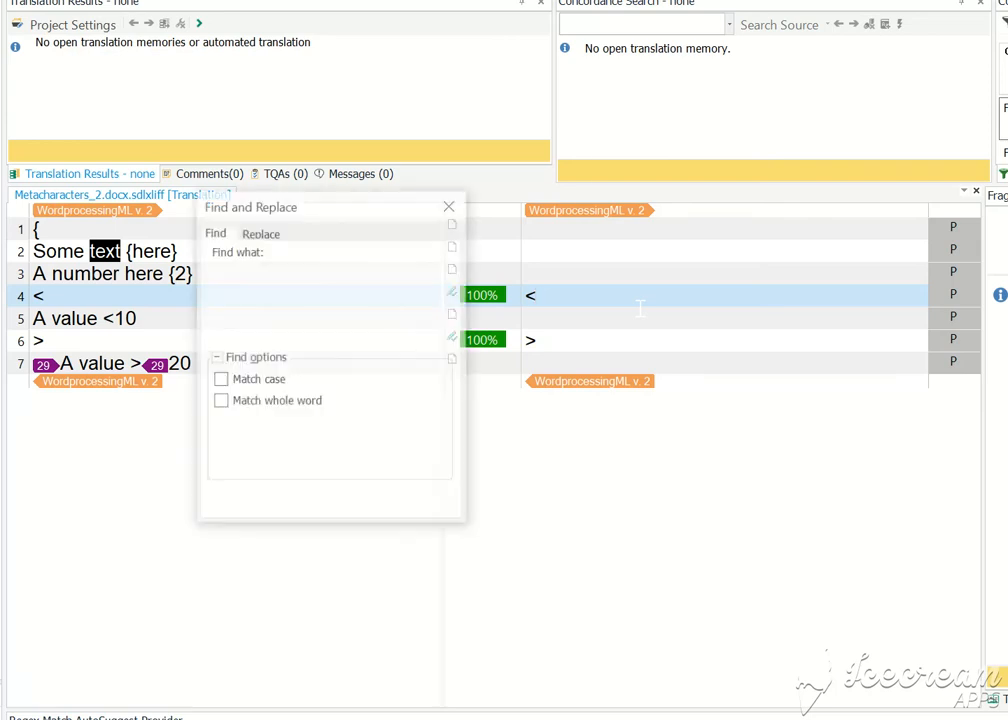
# Step: Search 'value' in target (no matches), dismiss the message, then search source, landing on segment 5
pyautogui.write('va')
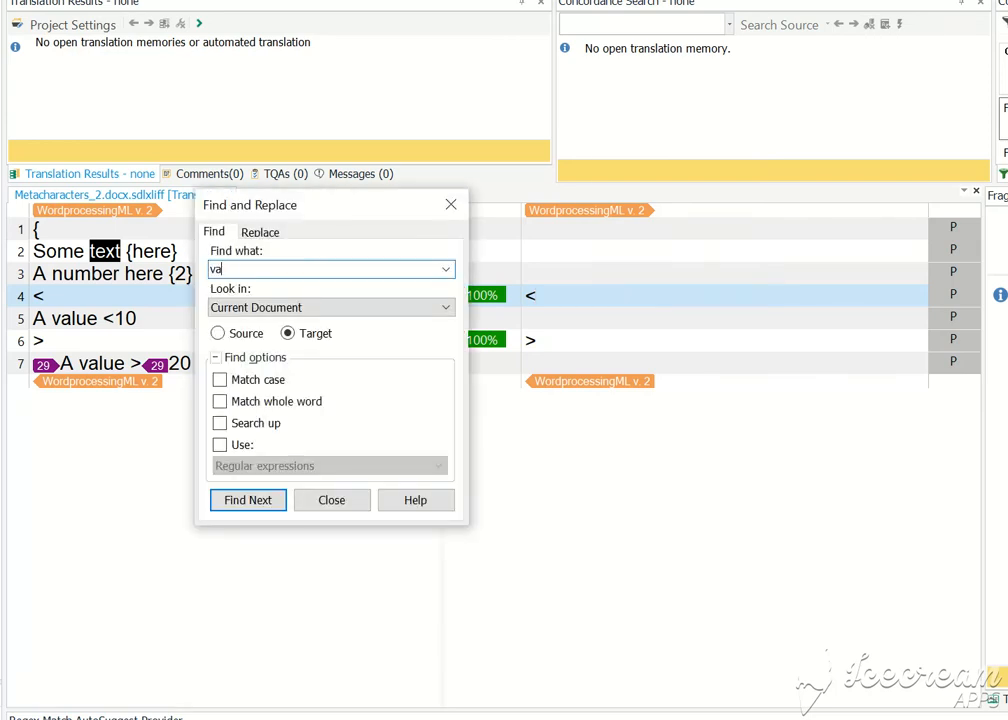
pyautogui.click(247, 500)
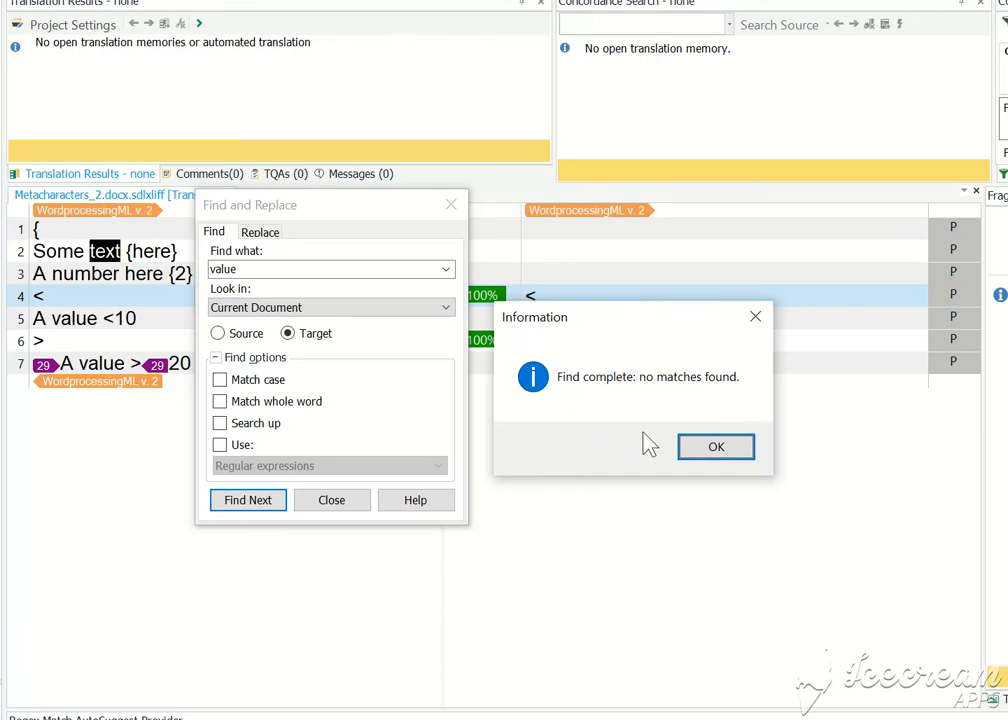
pyautogui.click(715, 446)
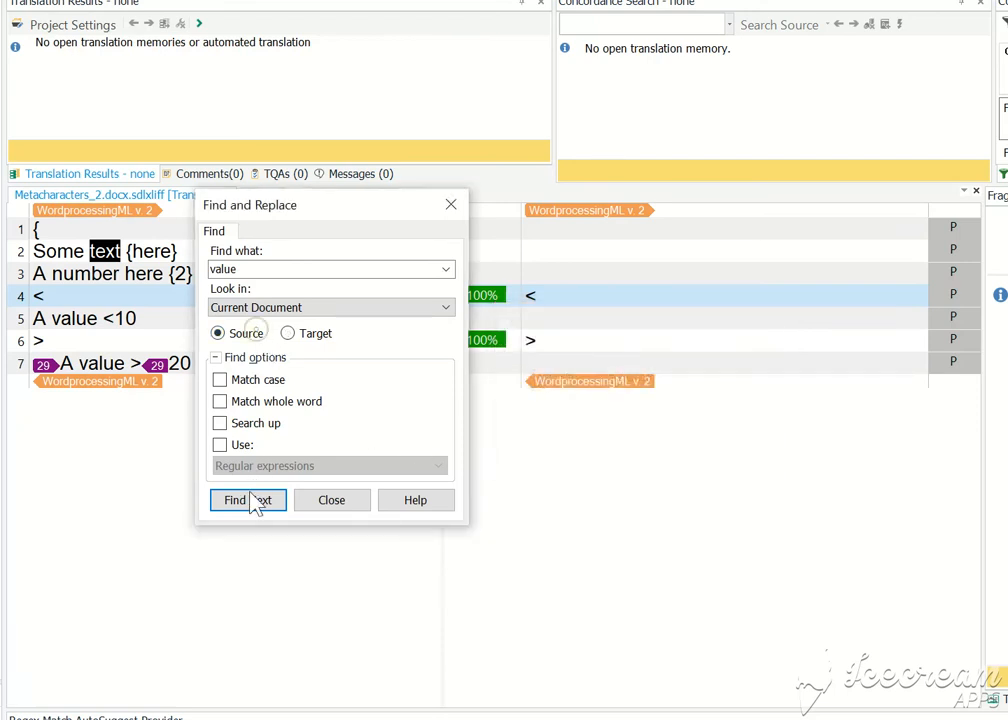
pyautogui.click(234, 500)
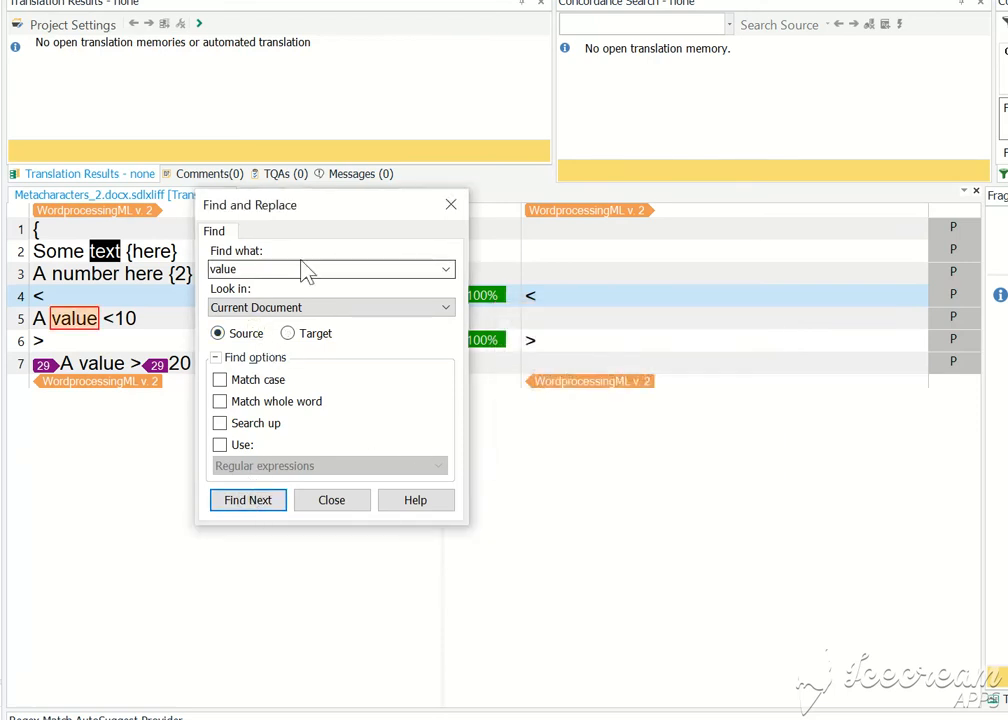